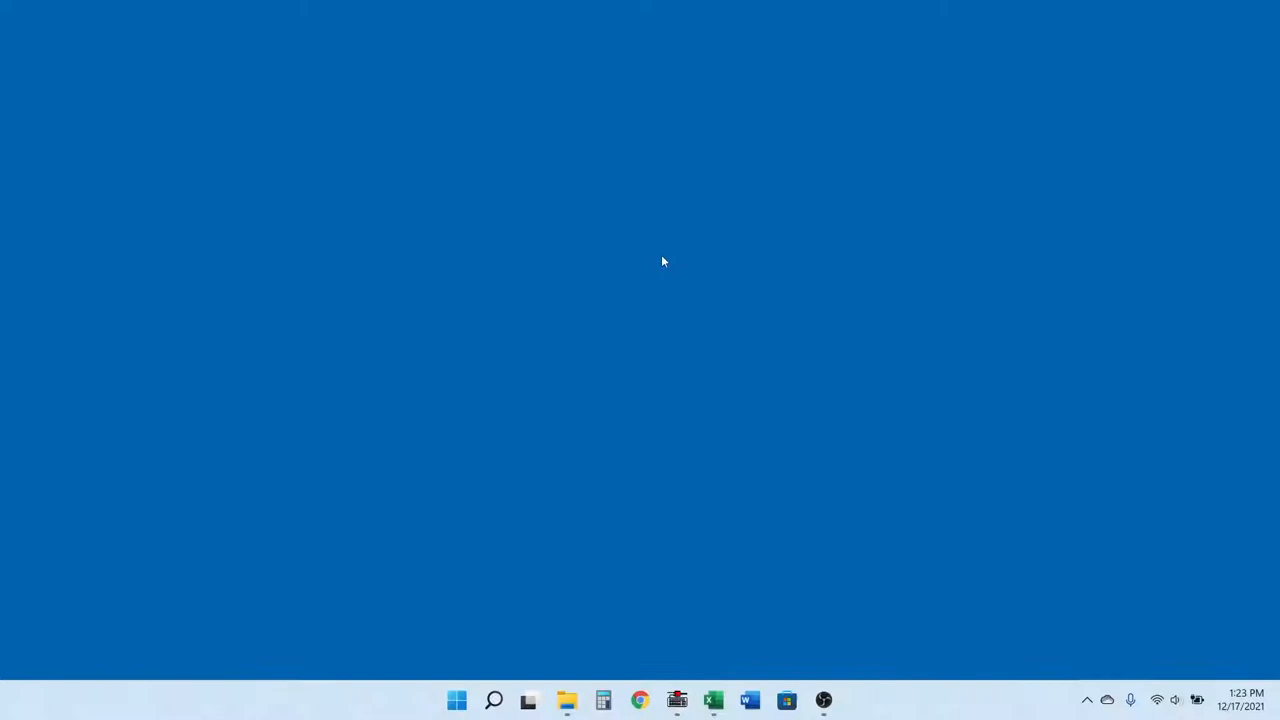
- Send the live scale reading 3.40 oz into cell A1 of a blank workbook via the hotkey
{"action": "left_click", "coordinate": [676, 700]}
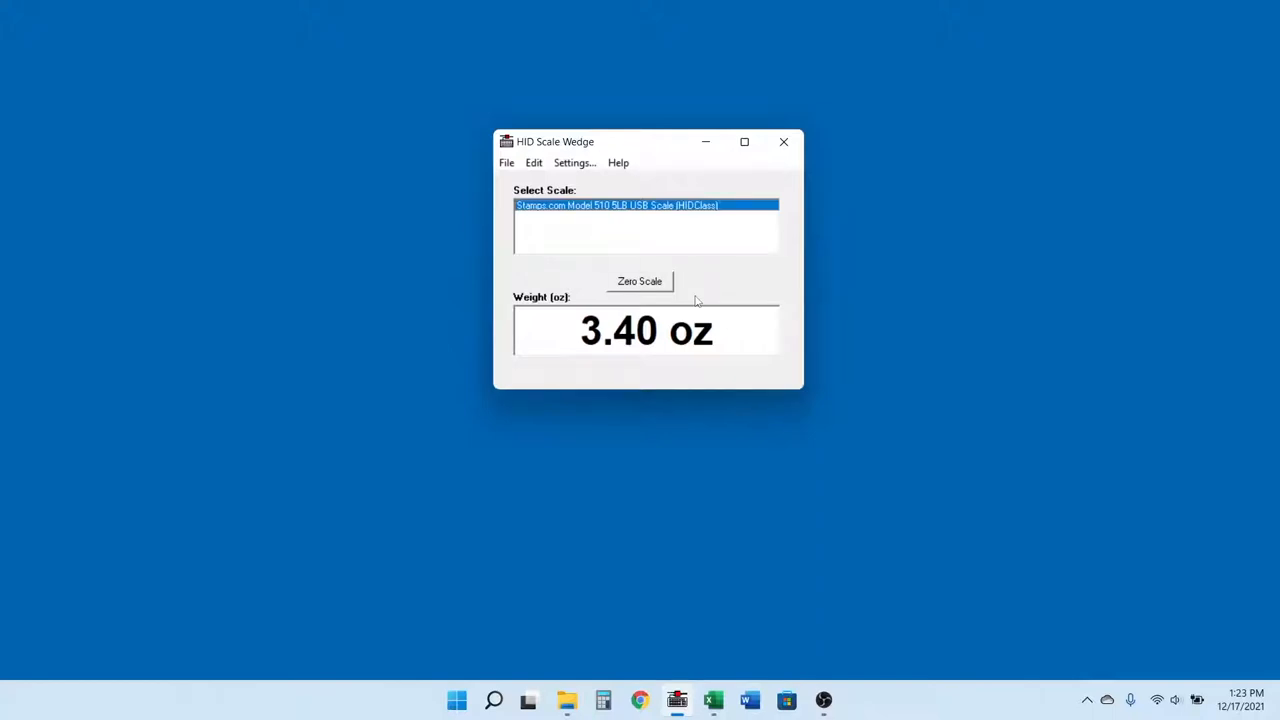
{"action": "left_click", "coordinate": [784, 140]}
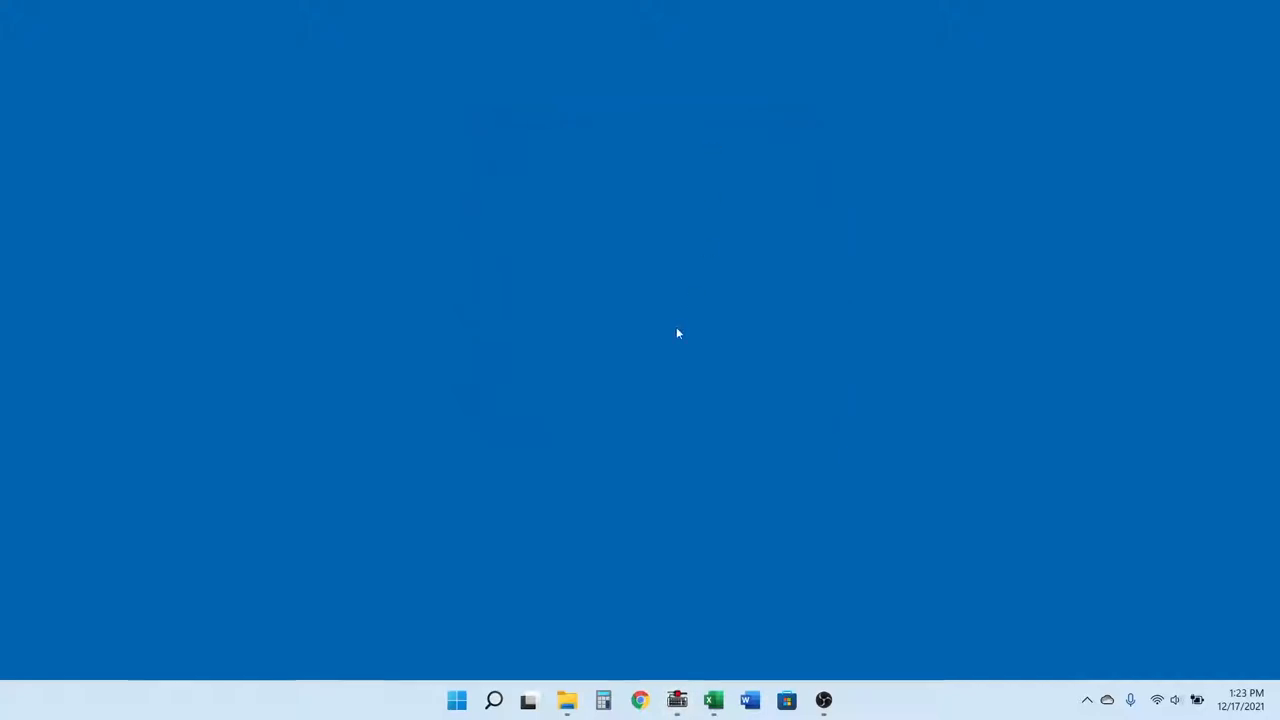
{"action": "left_click", "coordinate": [712, 700]}
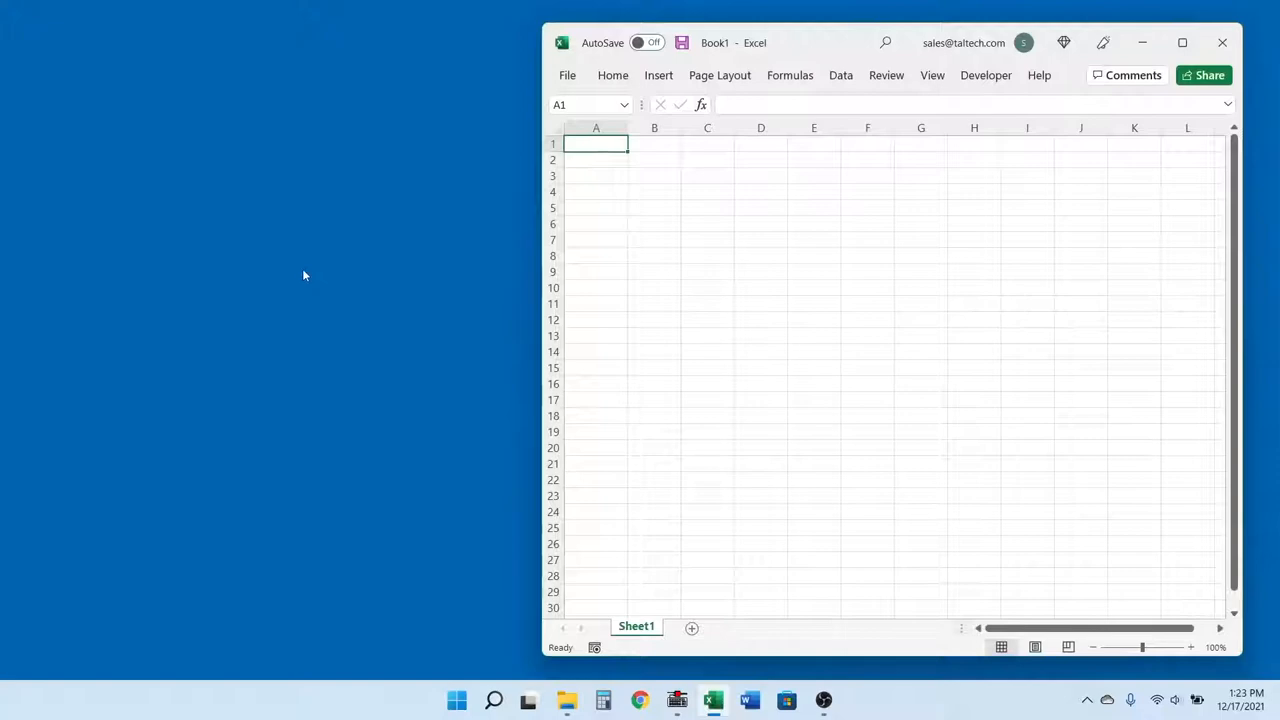
{"action": "type", "text": "3.40 oz"}
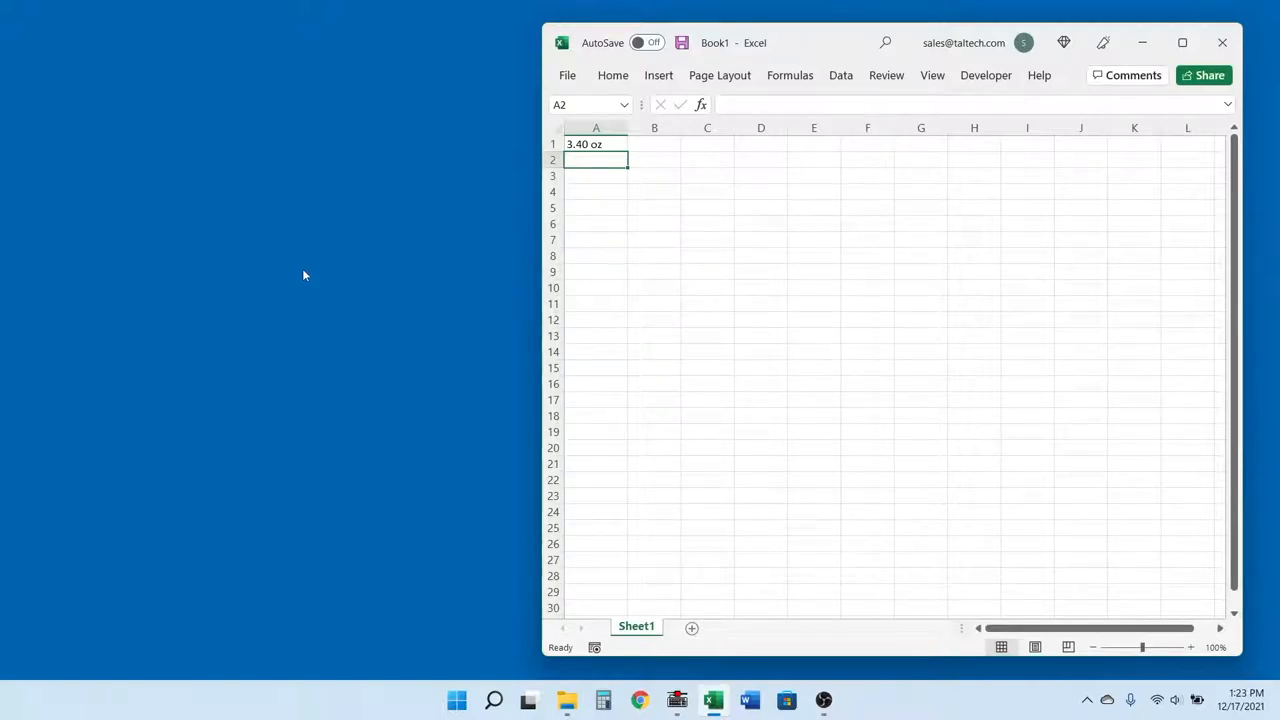
{"action": "mouse_move", "coordinate": [664, 428]}
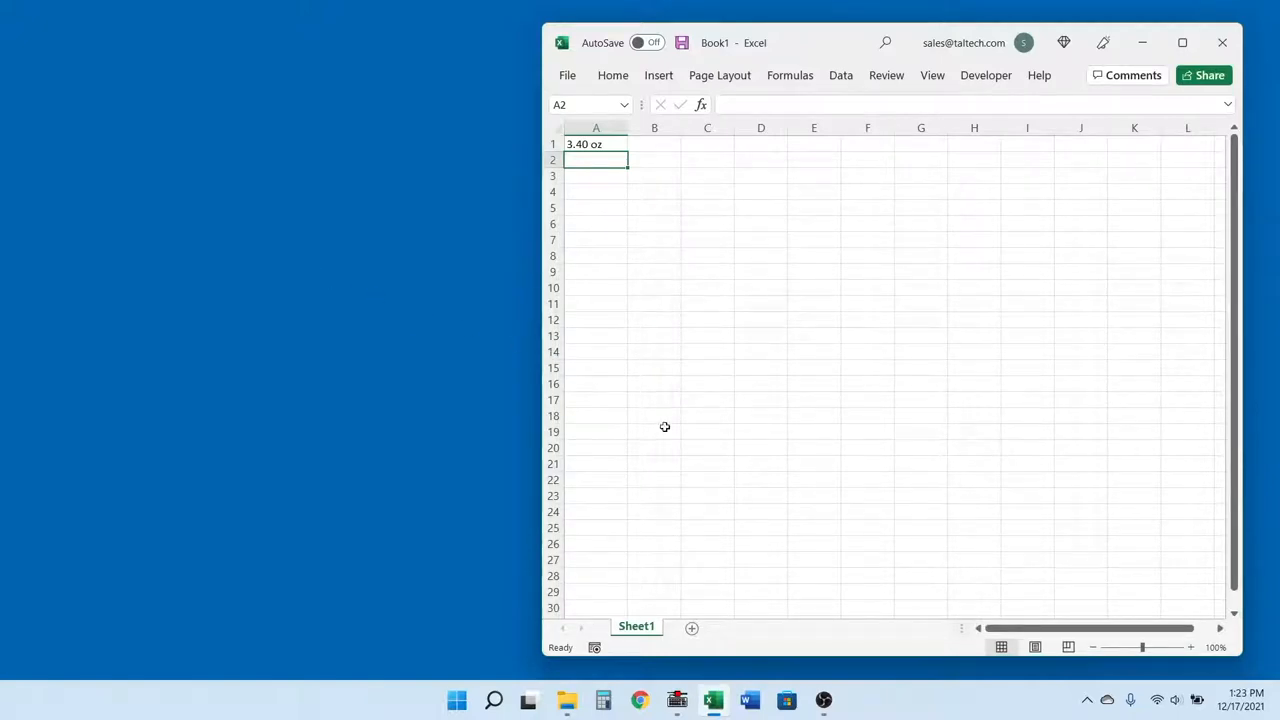
{"action": "left_click", "coordinate": [676, 700]}
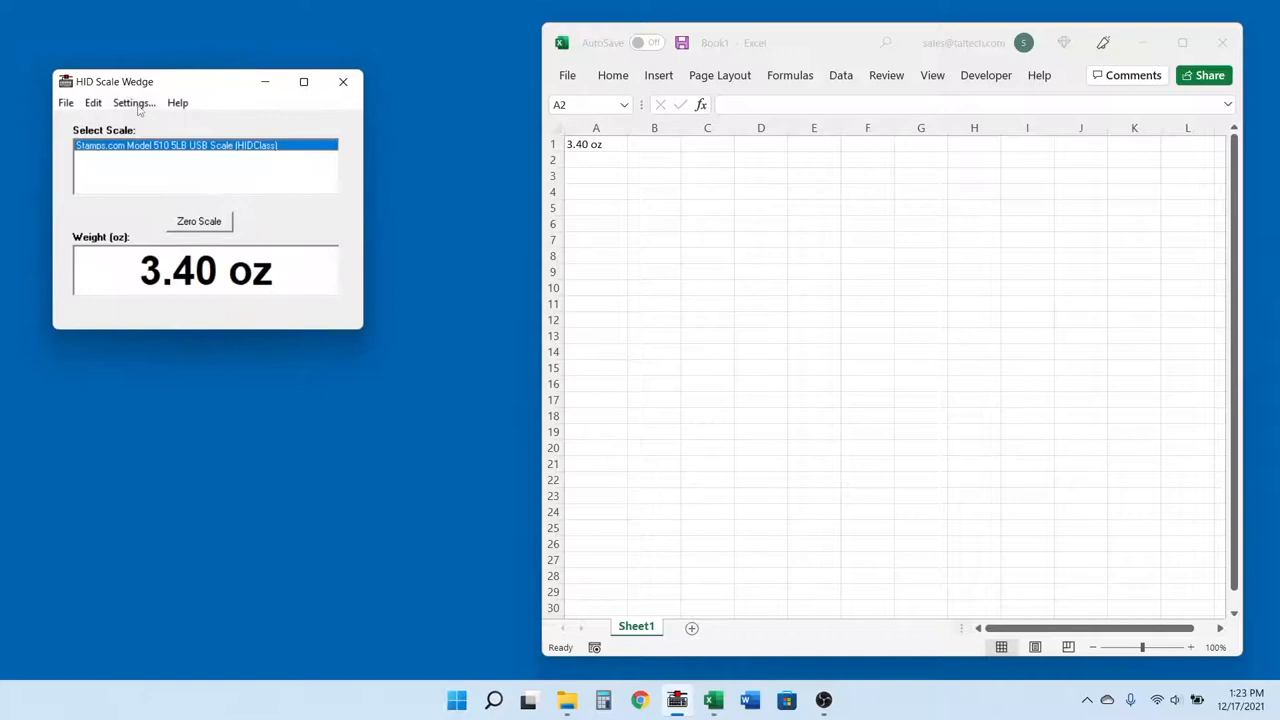
- Set Keystrokes Before the weight to the {DAY}/{MONTH}/{YEAR}{TAB} date-and-tab prefix
{"action": "left_click", "coordinate": [132, 102]}
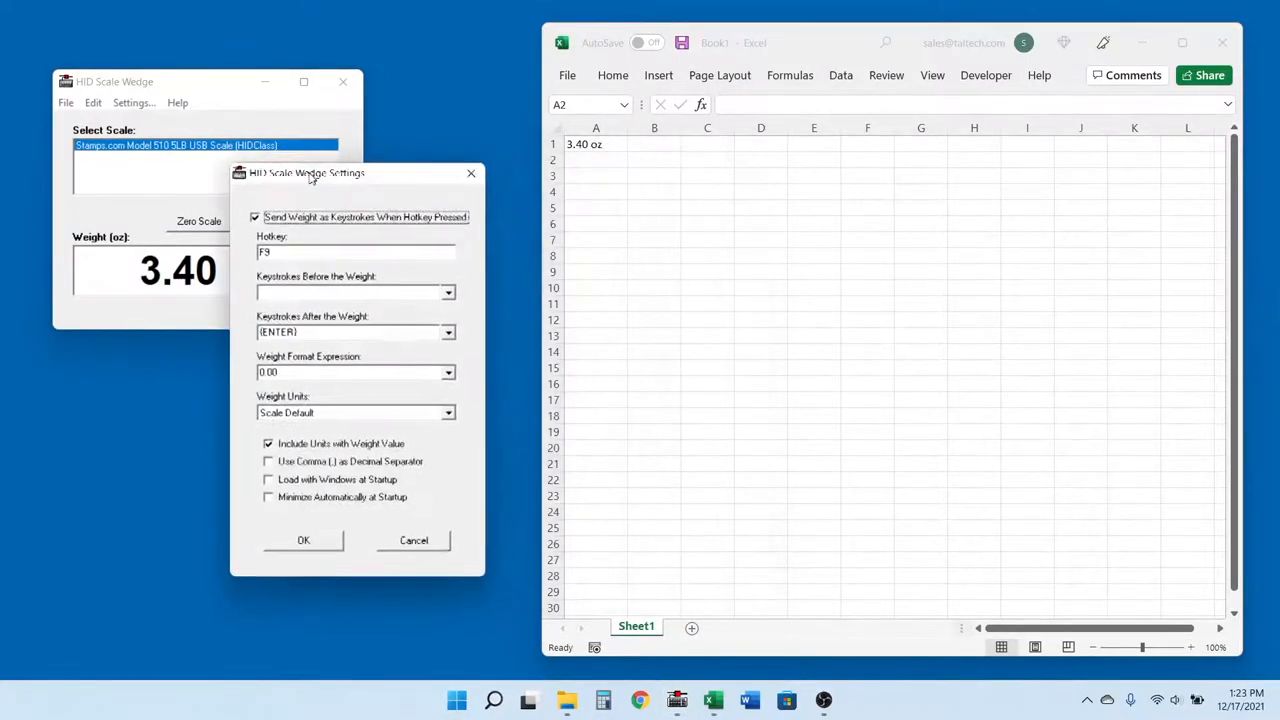
{"action": "left_click_drag", "start_coordinate": [310, 172], "coordinate": [296, 172]}
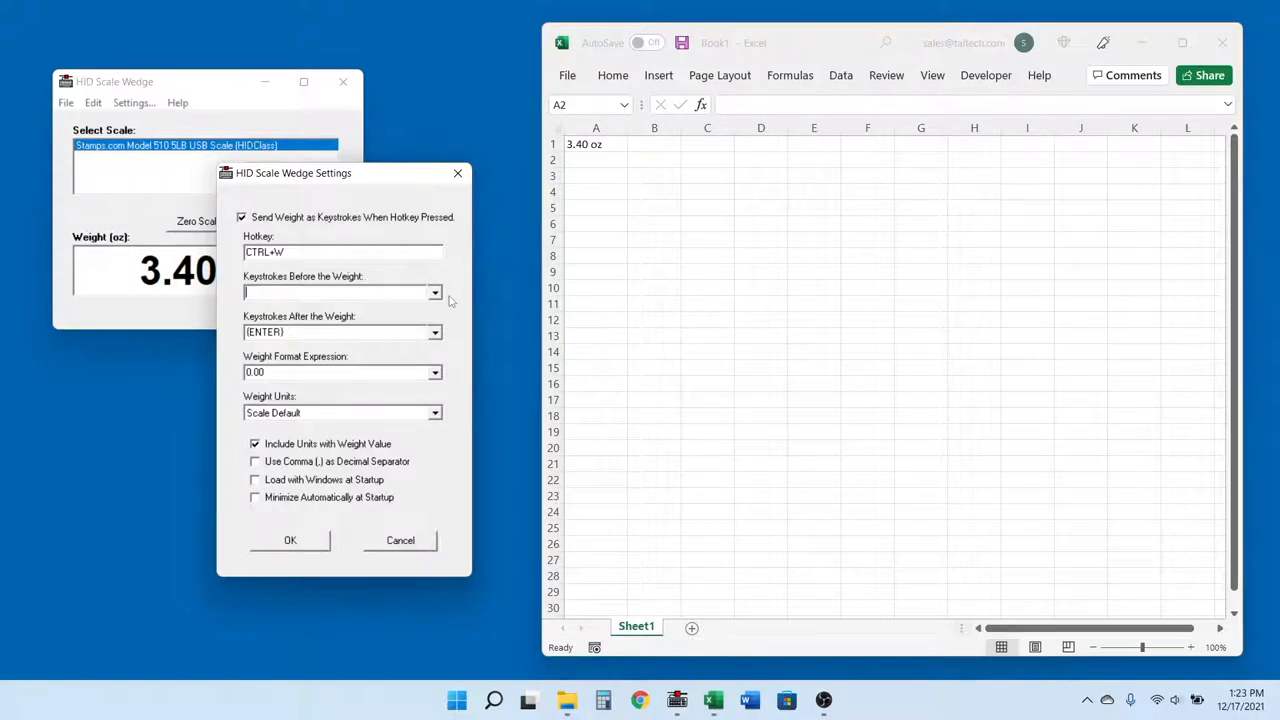
{"action": "left_click", "coordinate": [436, 292]}
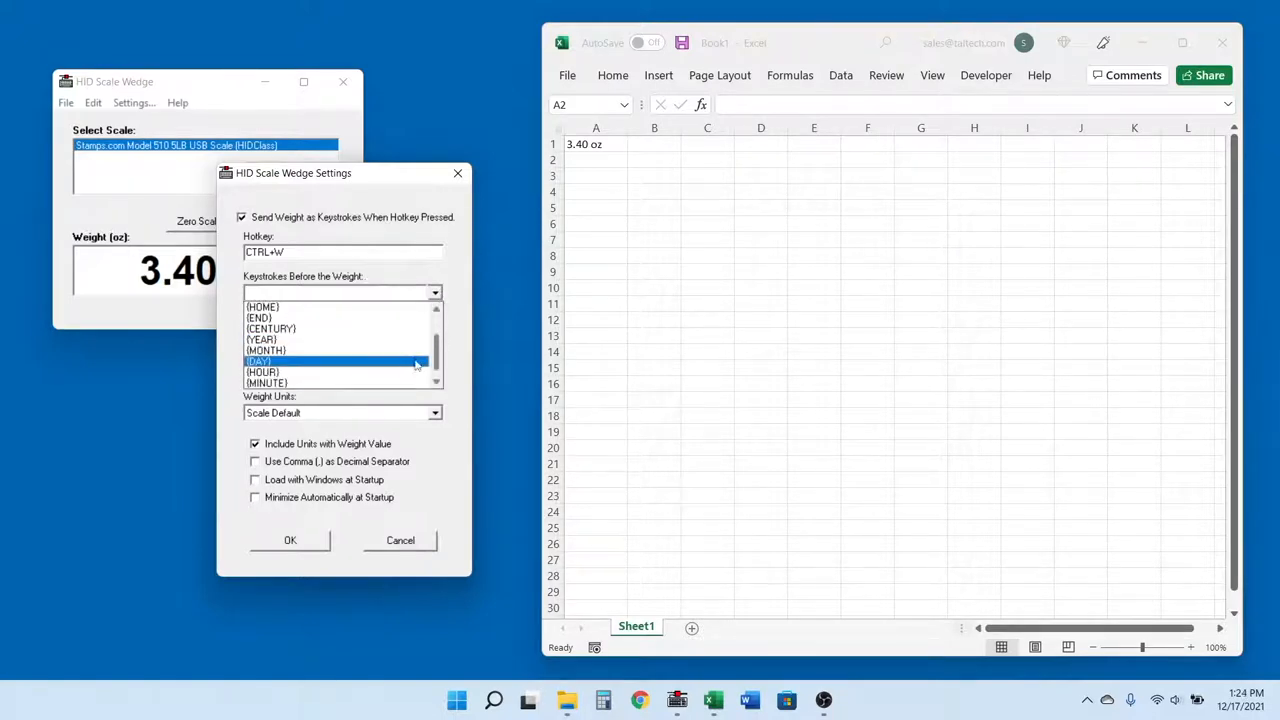
{"action": "left_click", "coordinate": [260, 360]}
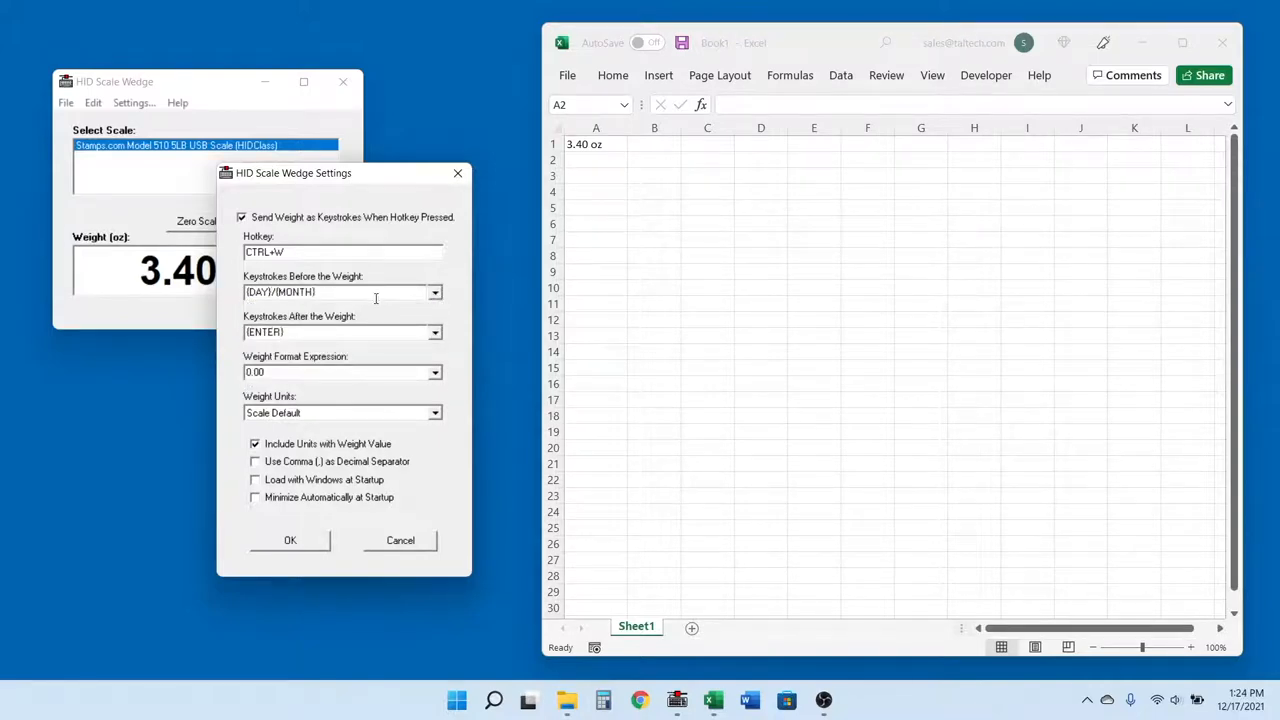
{"action": "left_click", "coordinate": [436, 292]}
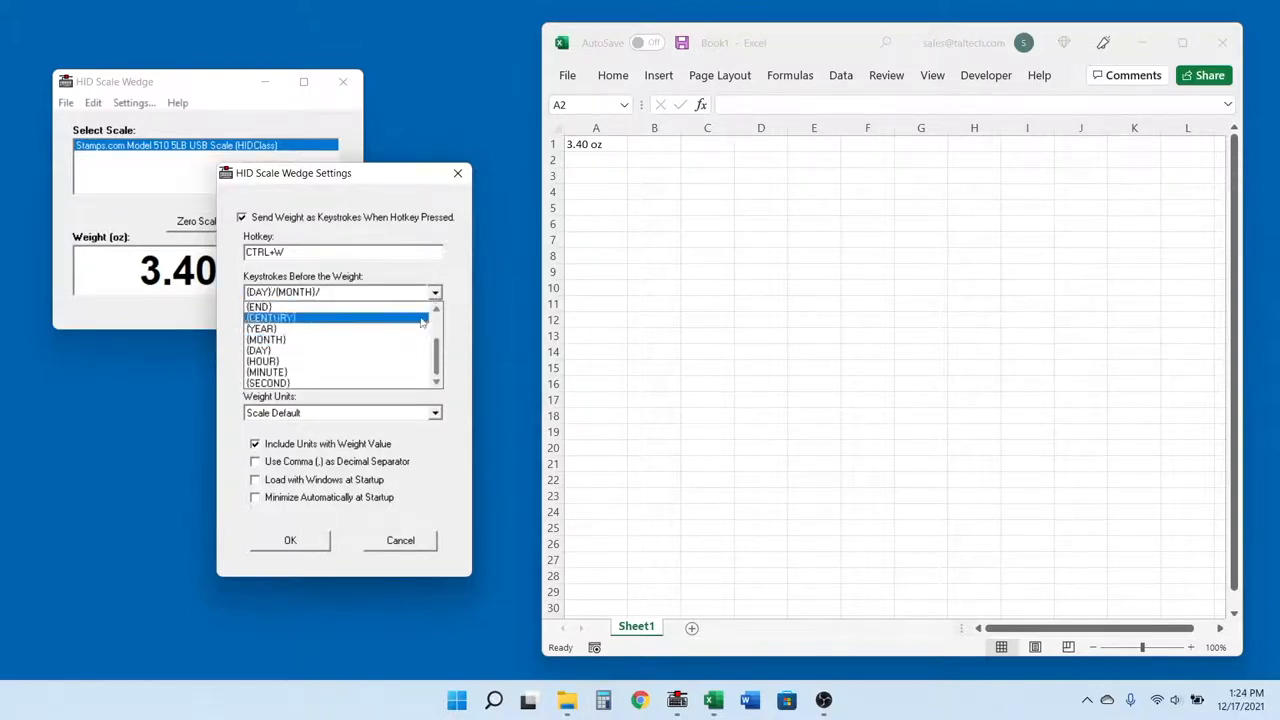
{"action": "left_click", "coordinate": [270, 316]}
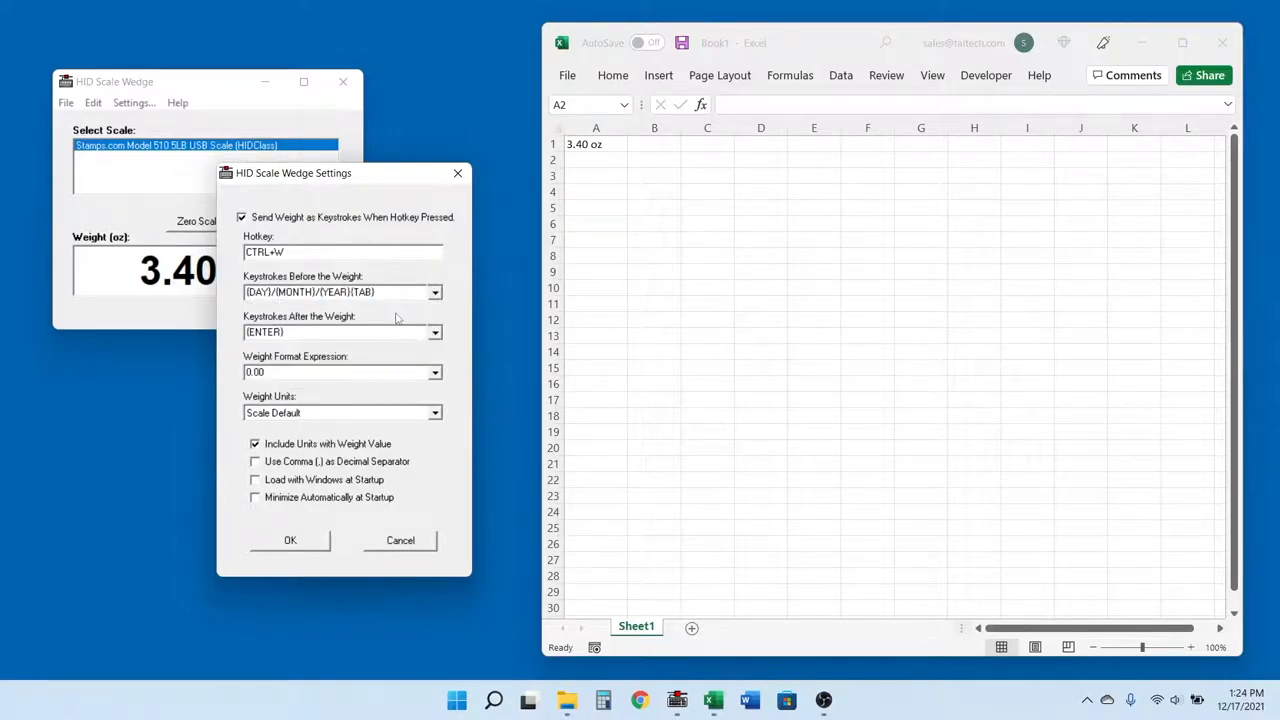
{"action": "left_click", "coordinate": [340, 332]}
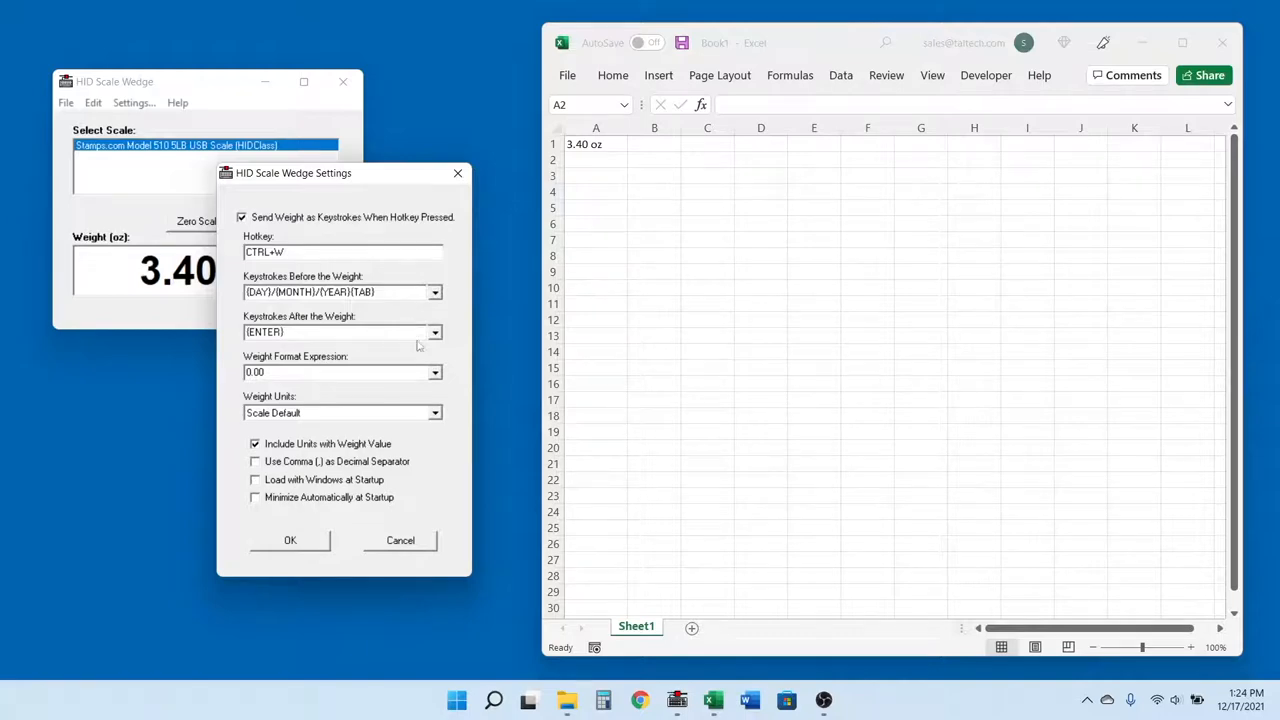
- Review the weight unit options and enable Minimize Automatically at Startup
{"action": "left_click", "coordinate": [436, 372]}
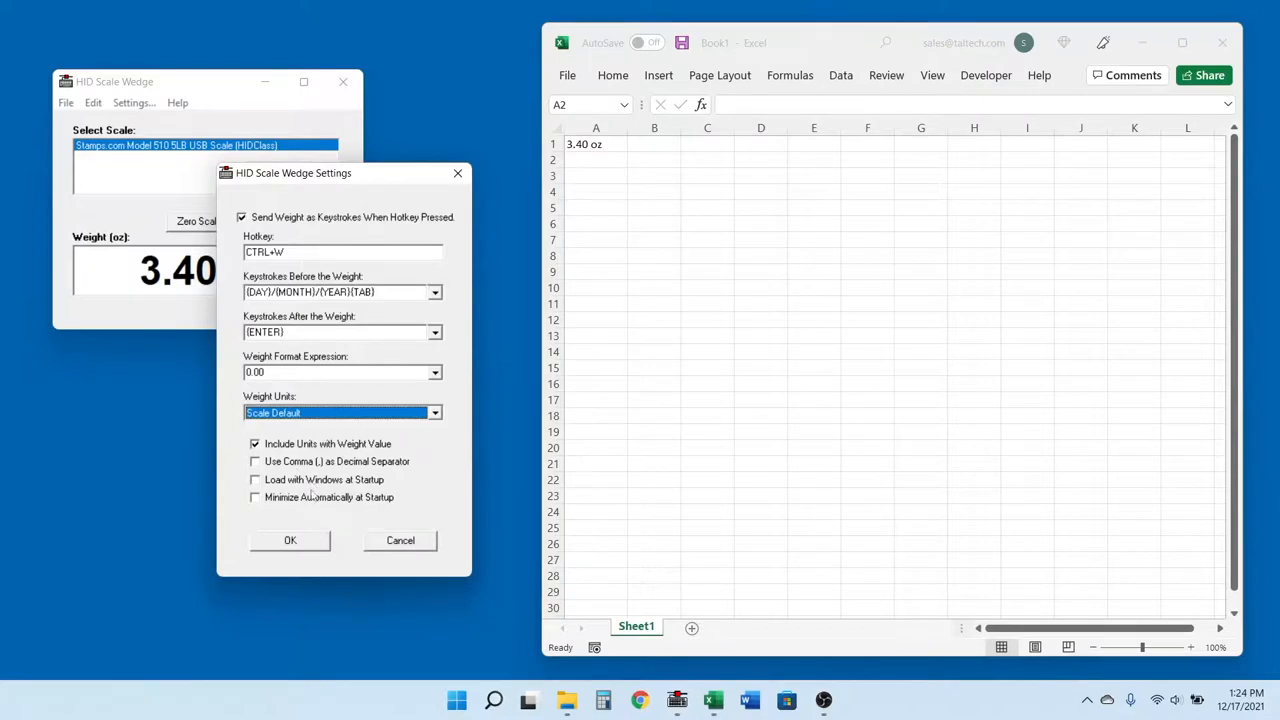
{"action": "left_click", "coordinate": [256, 496]}
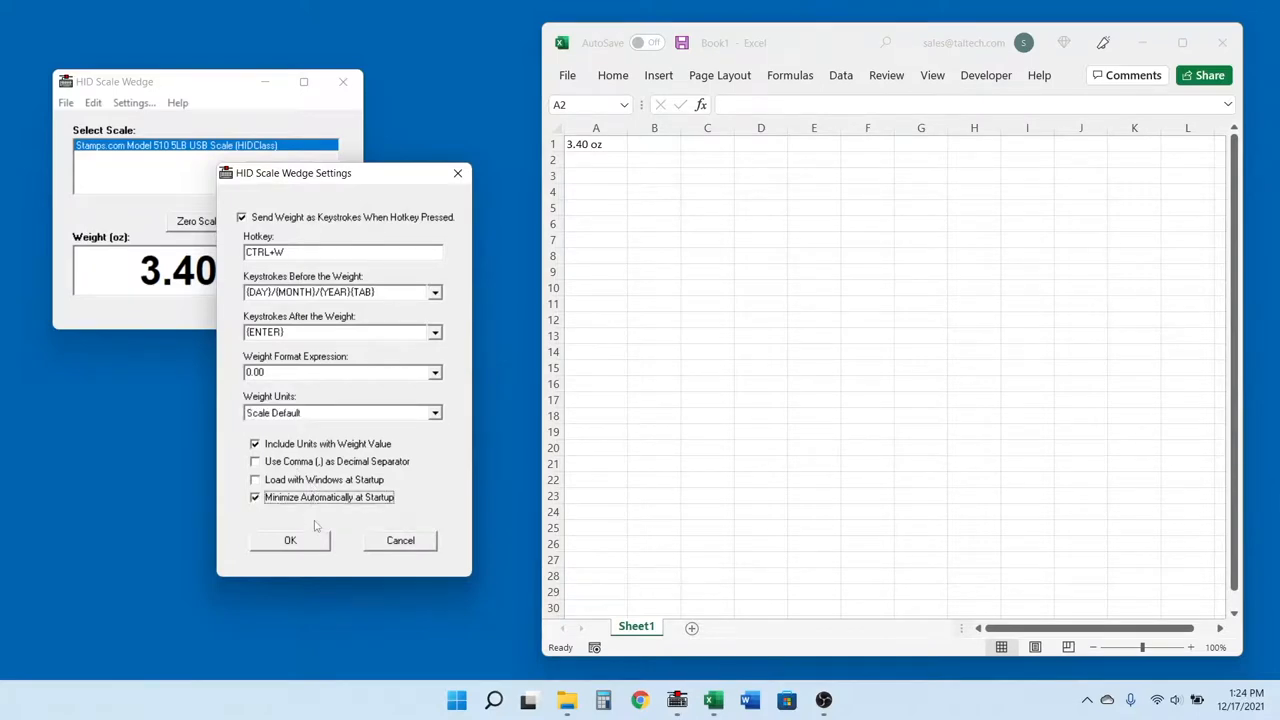
- Save the settings with OK, glance at Help Contents, and return to the weight display
{"action": "left_click", "coordinate": [290, 540]}
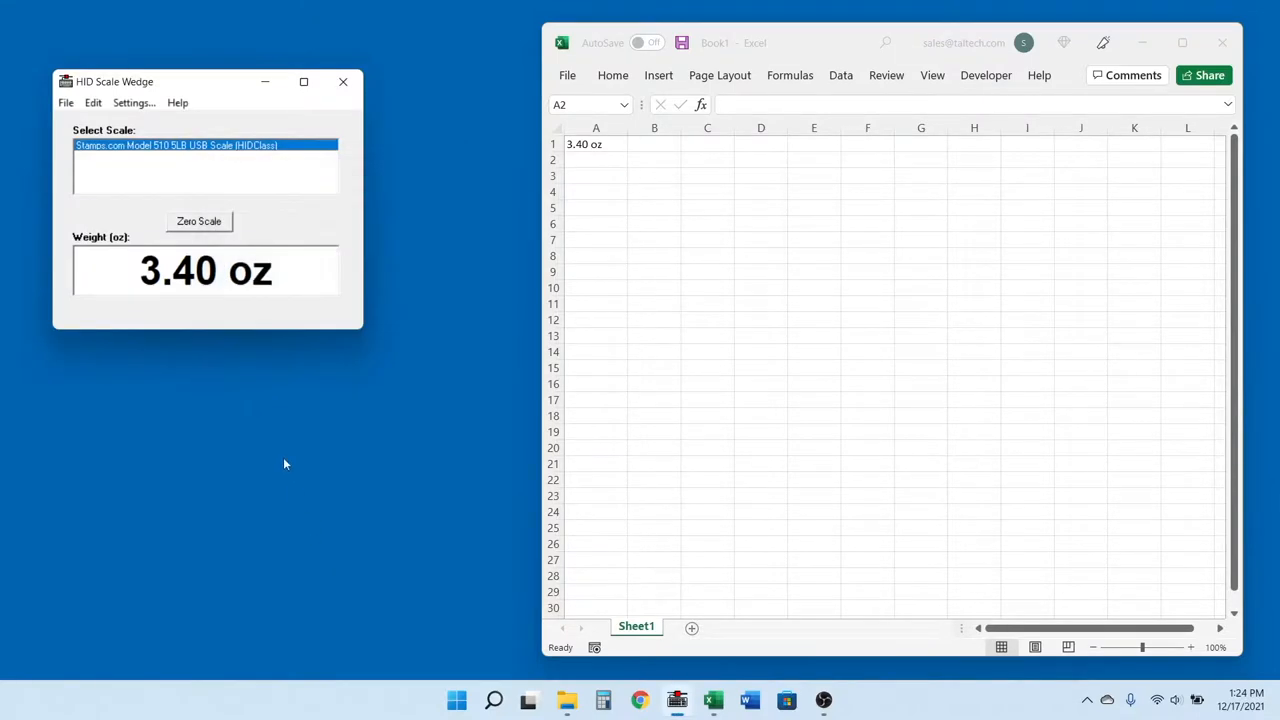
{"action": "left_click", "coordinate": [176, 102]}
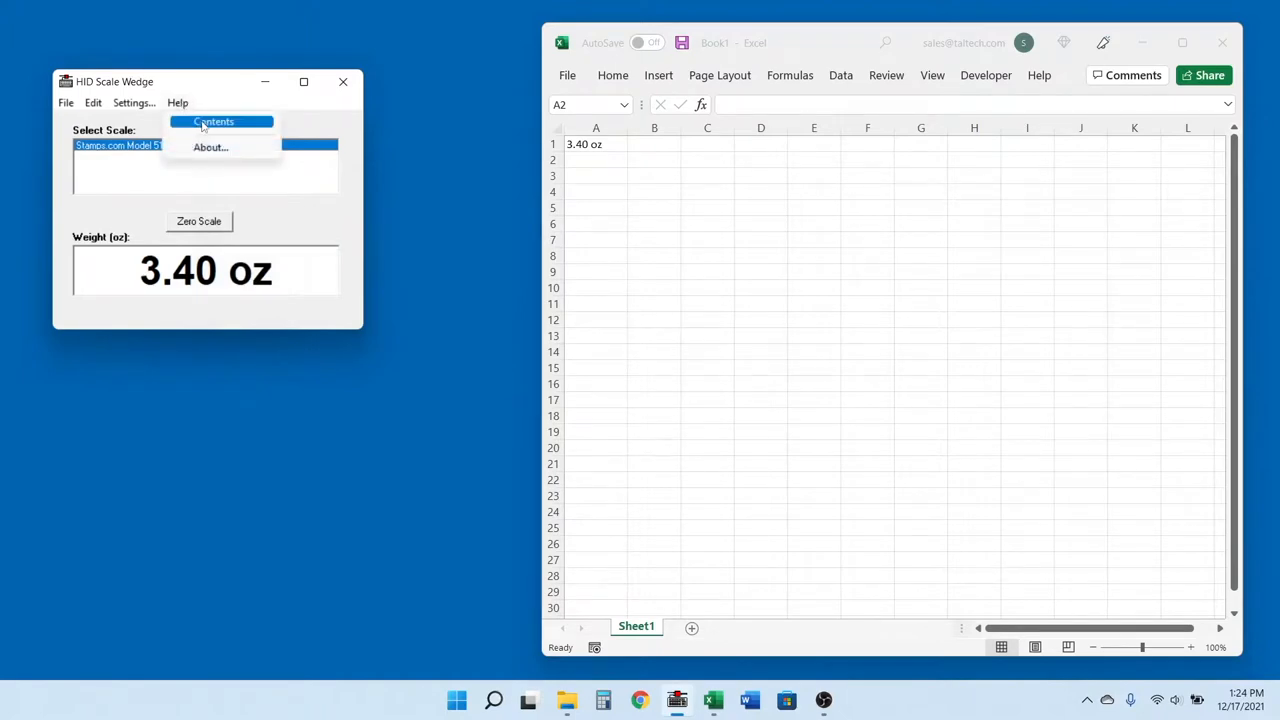
{"action": "left_click", "coordinate": [214, 122]}
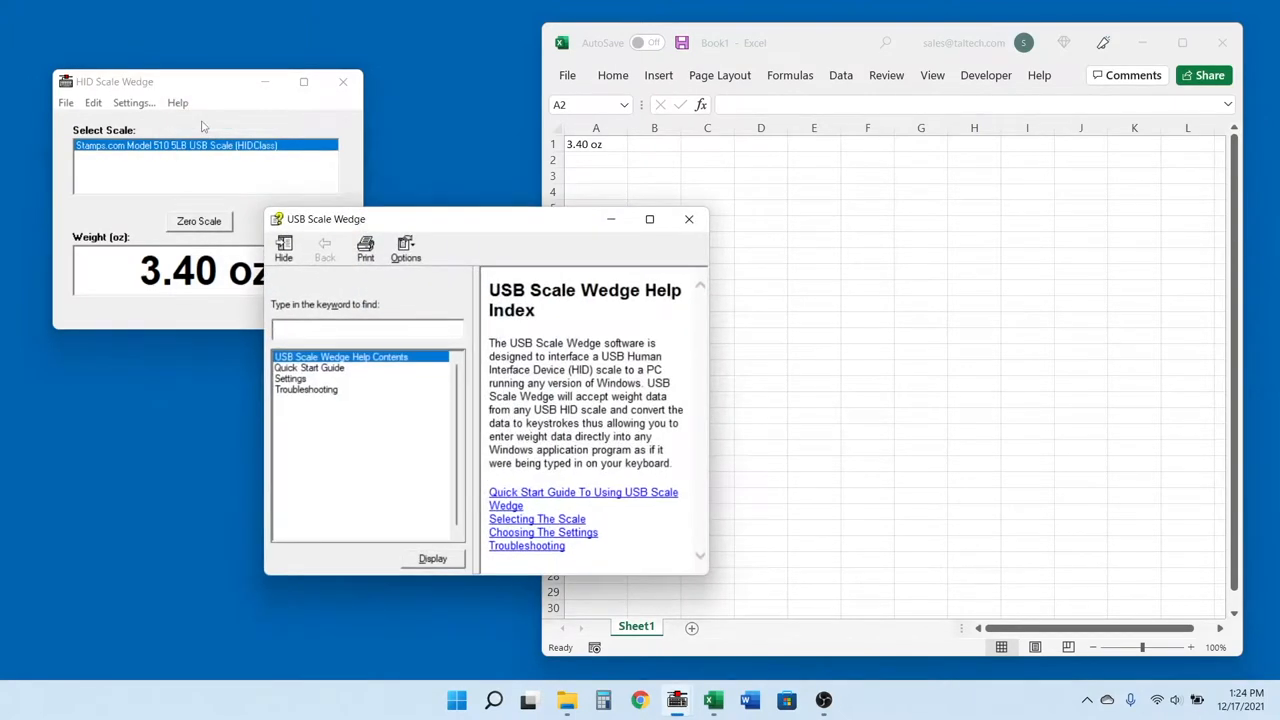
{"action": "mouse_move", "coordinate": [508, 192]}
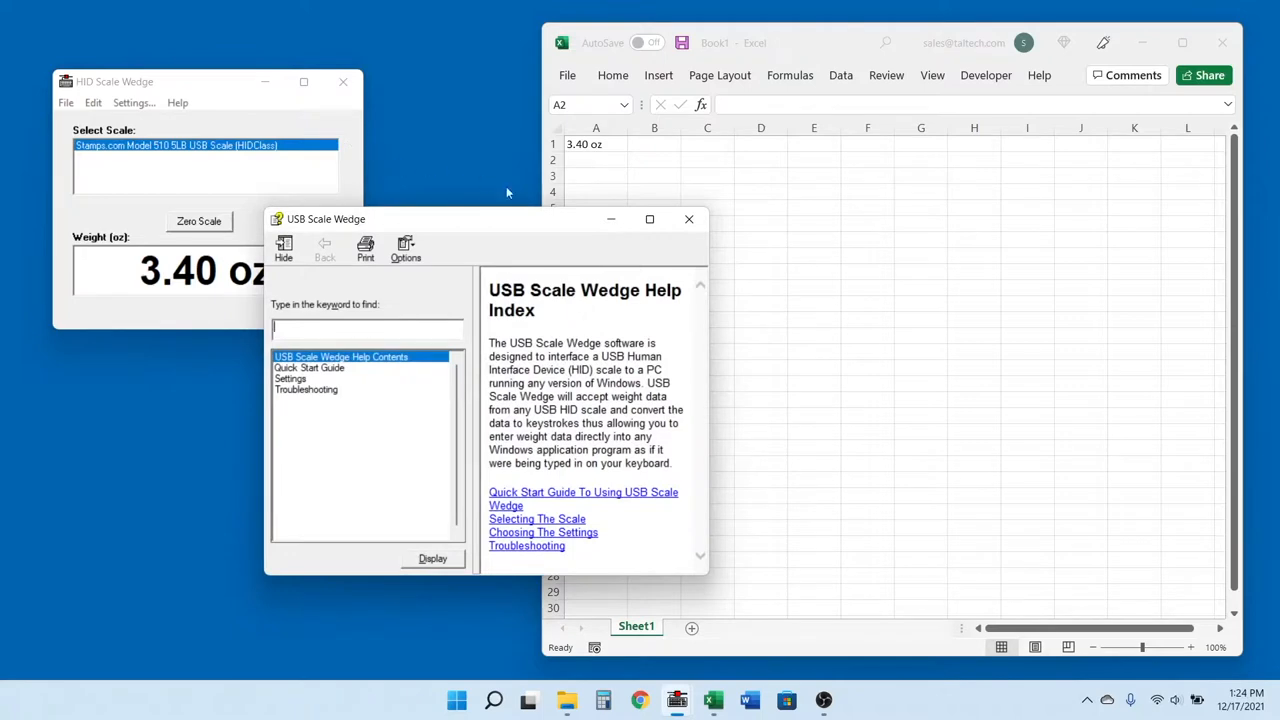
{"action": "left_click", "coordinate": [688, 218]}
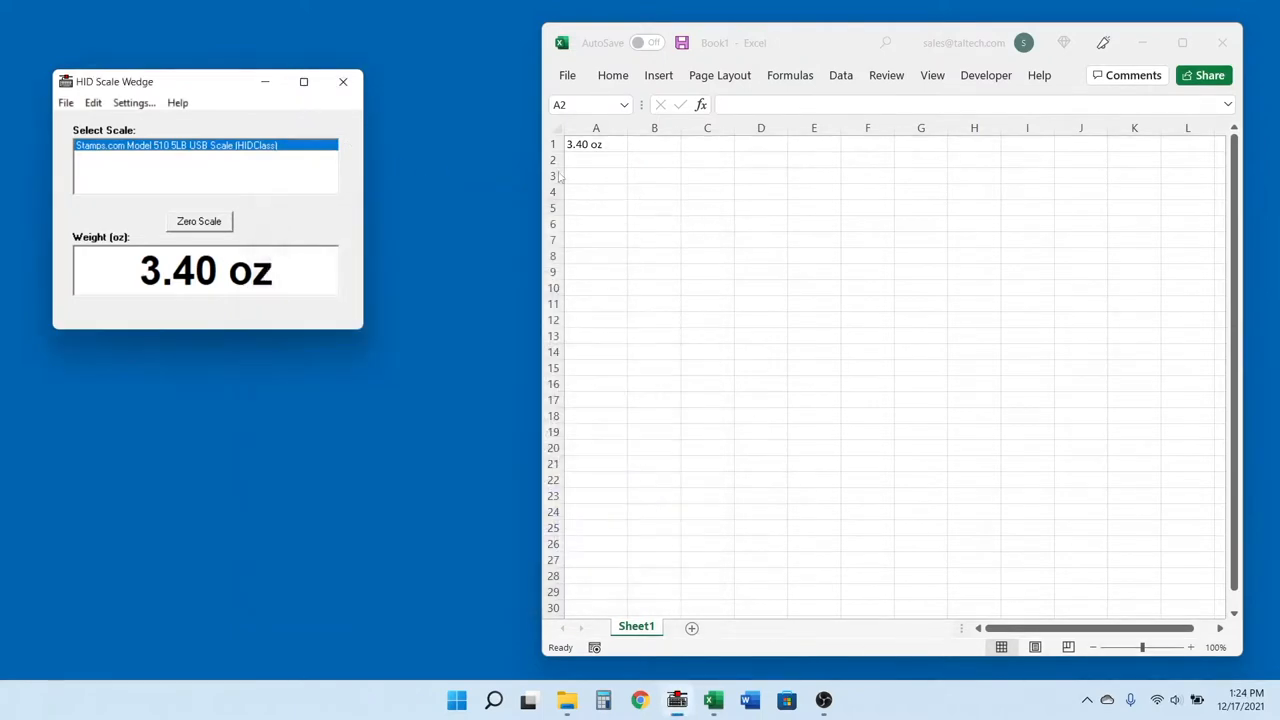